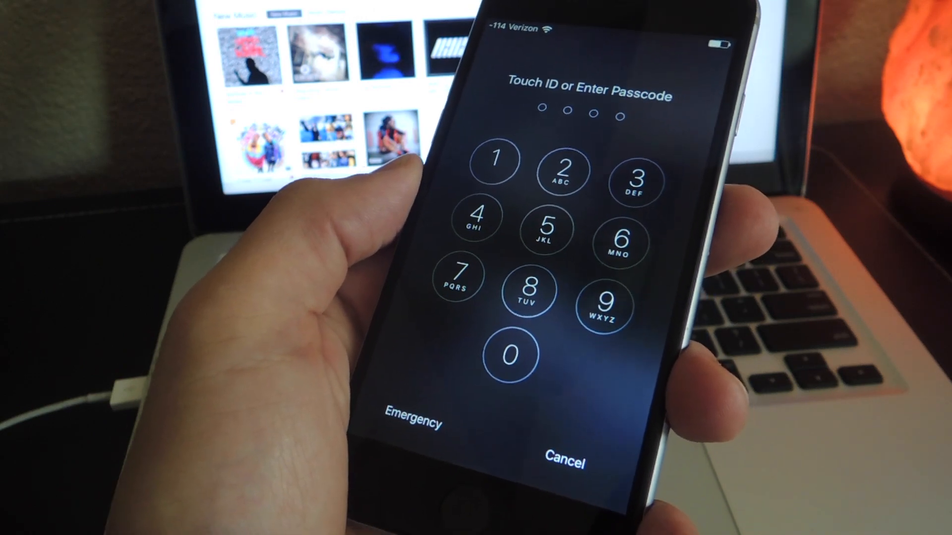
Attempt the passcode on the locked iPhone and retry after it fails
left_click(582, 288)
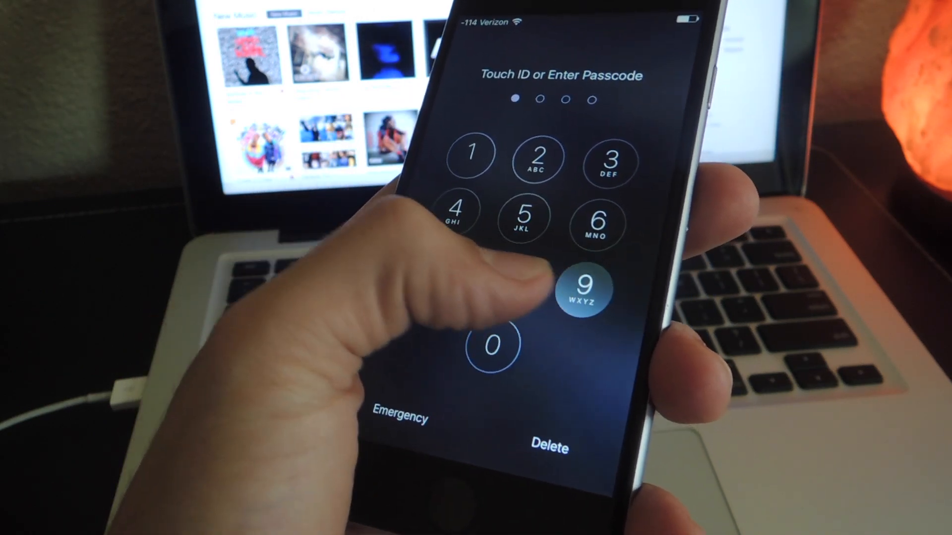
left_click(583, 288)
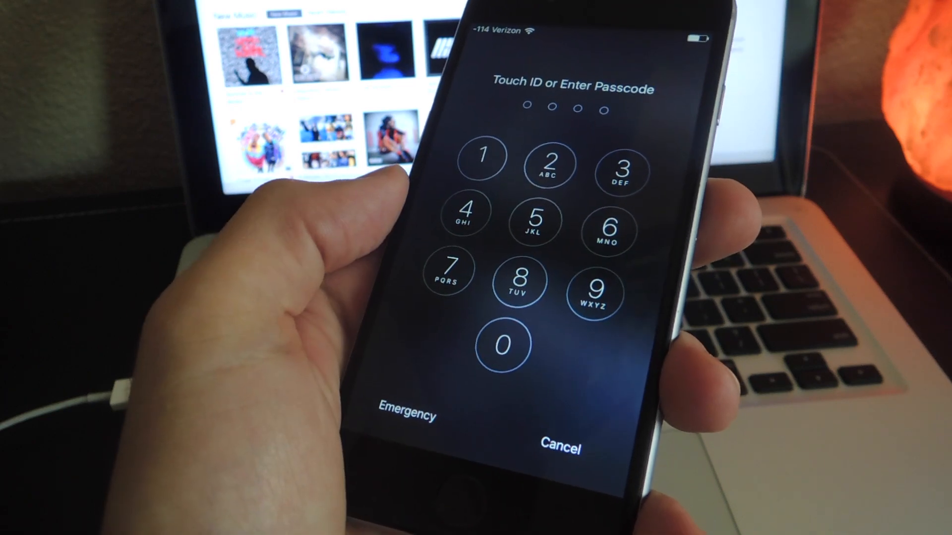
left_click(483, 158)
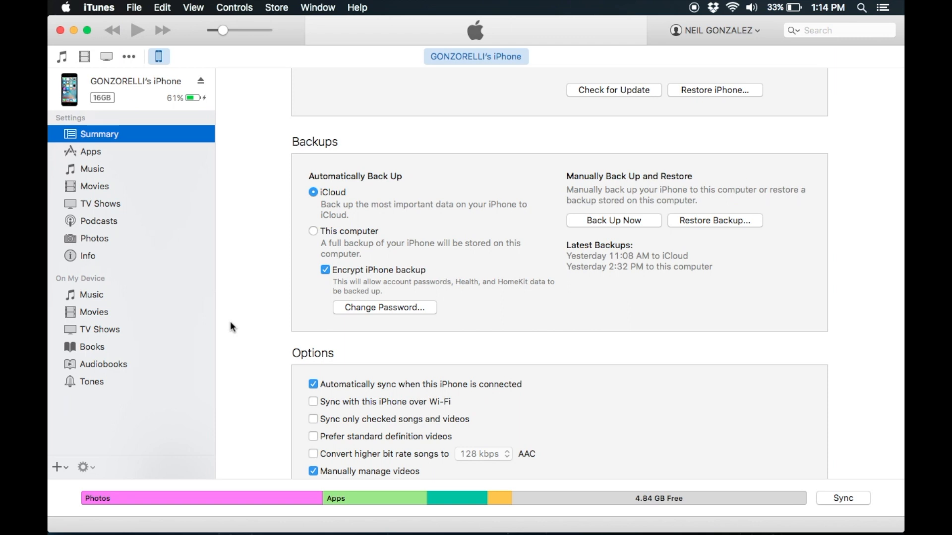
mouse_move(301, 174)
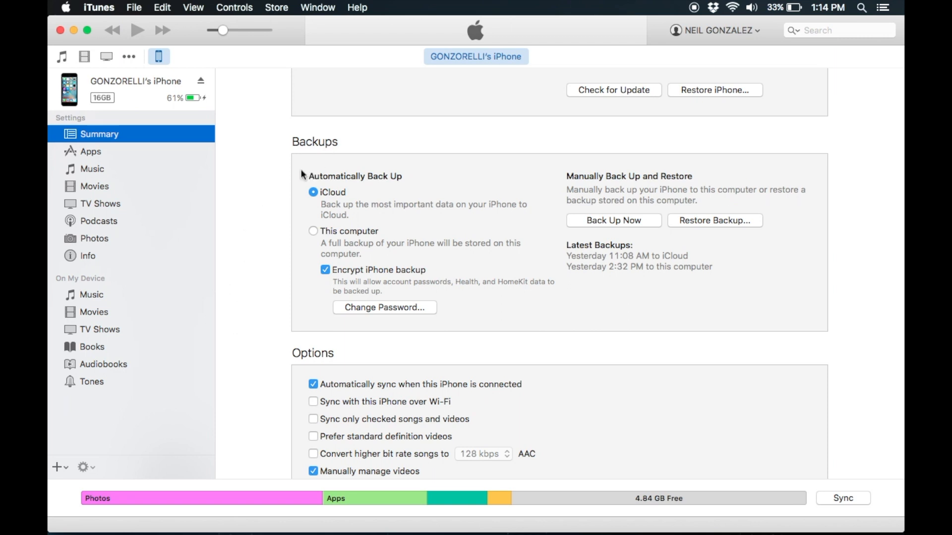
mouse_move(326, 392)
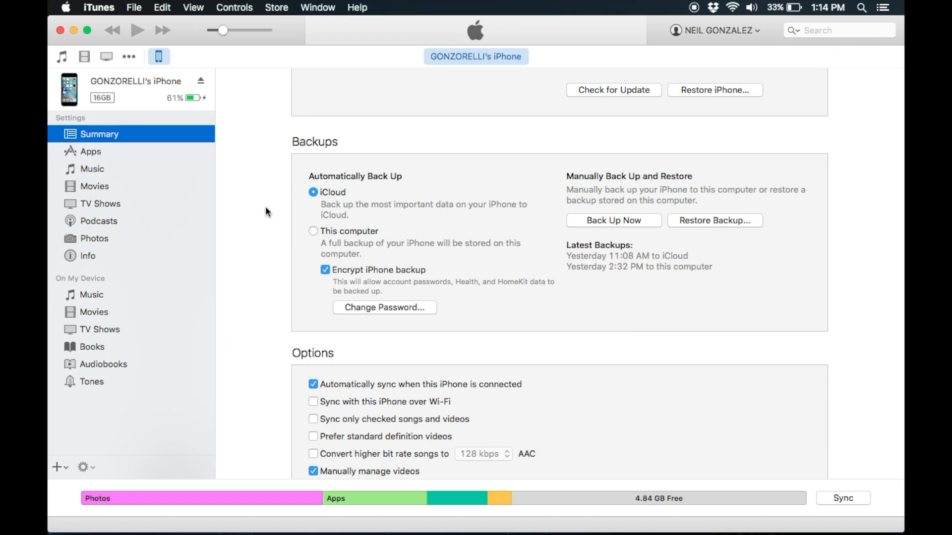
mouse_move(732, 95)
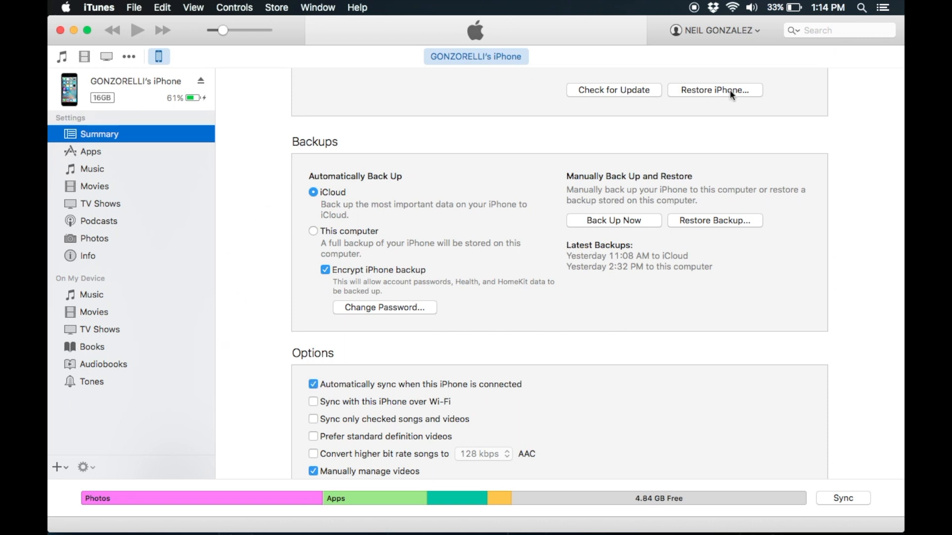
mouse_move(332, 77)
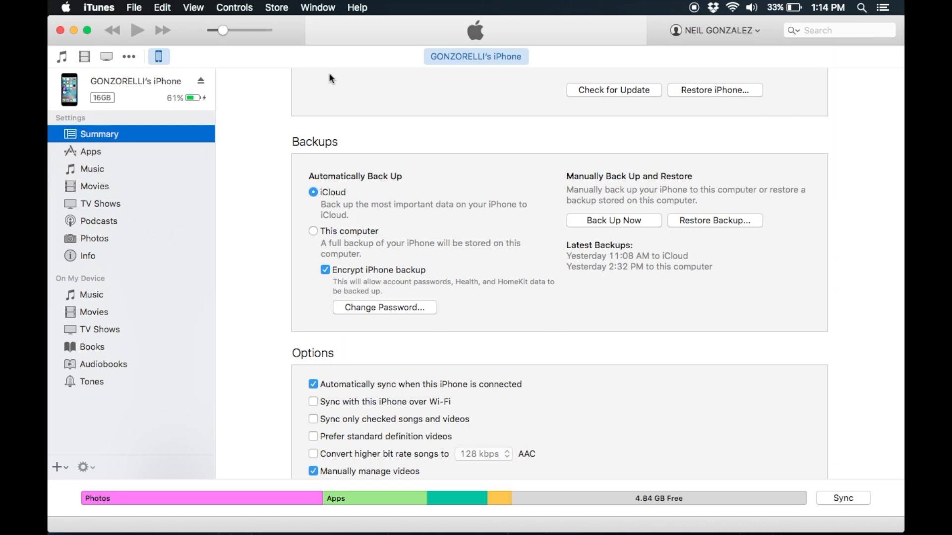
mouse_move(322, 82)
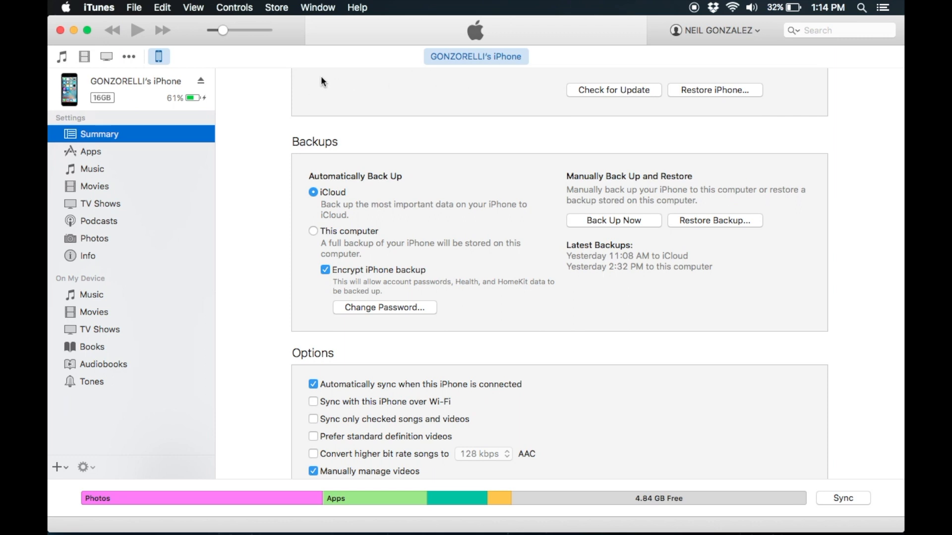
mouse_move(325, 84)
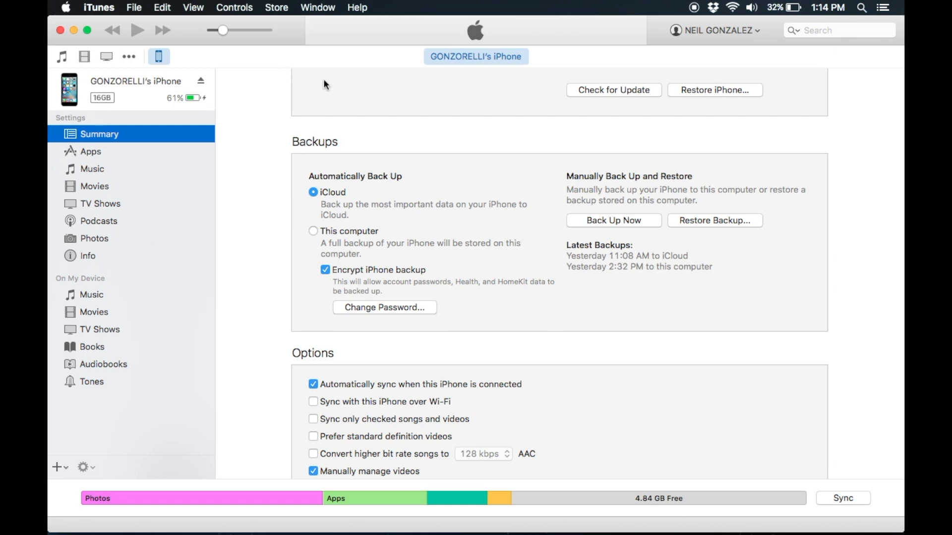
mouse_move(254, 79)
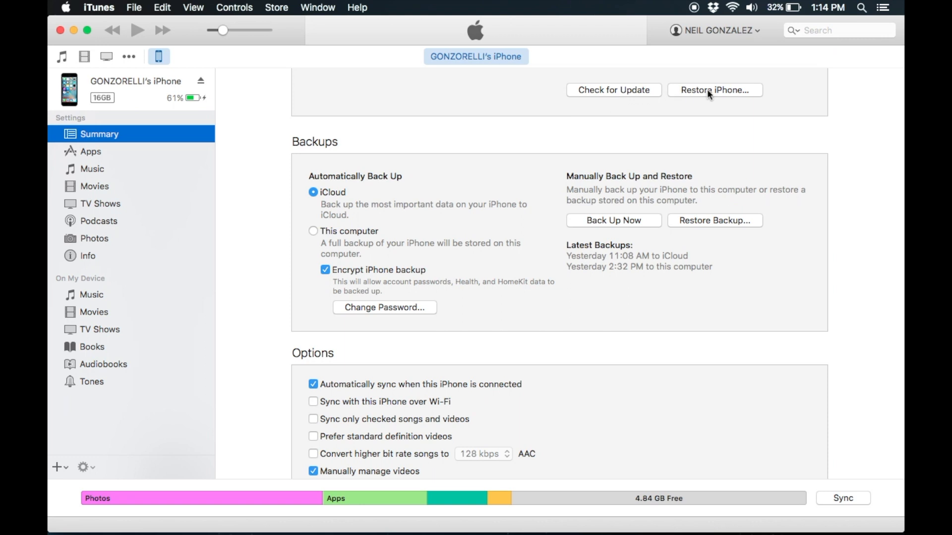
Start Restore iPhone in iTunes, then cancel at the back-up-before-restoring prompt
left_click(715, 91)
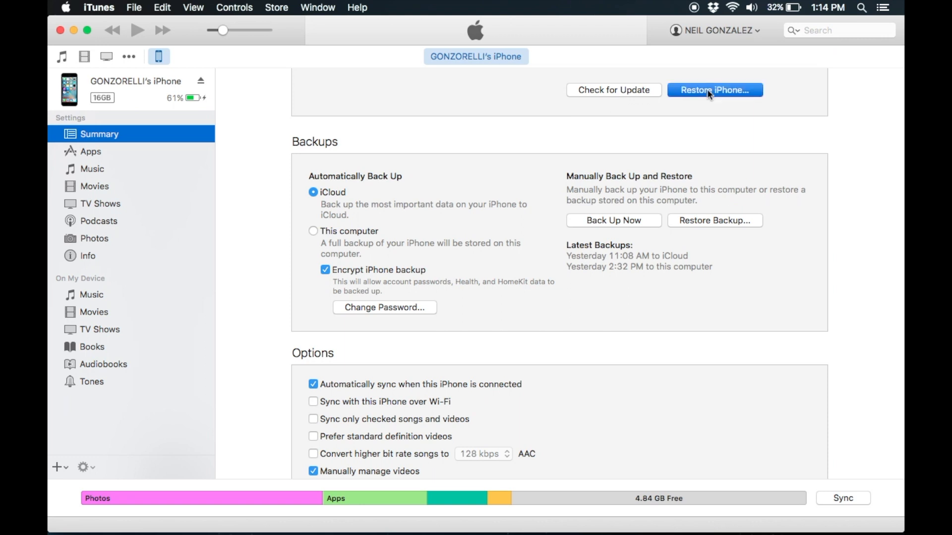
left_click(715, 90)
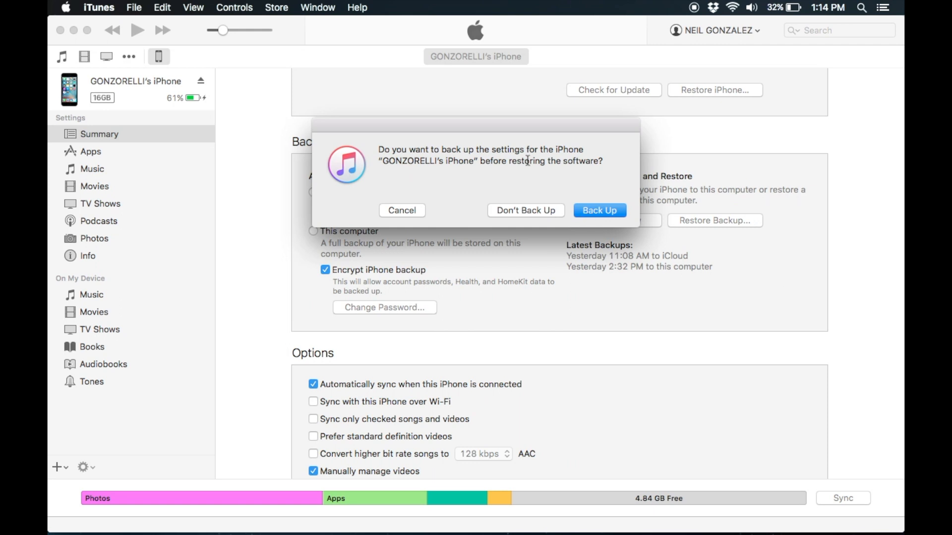
mouse_move(675, 131)
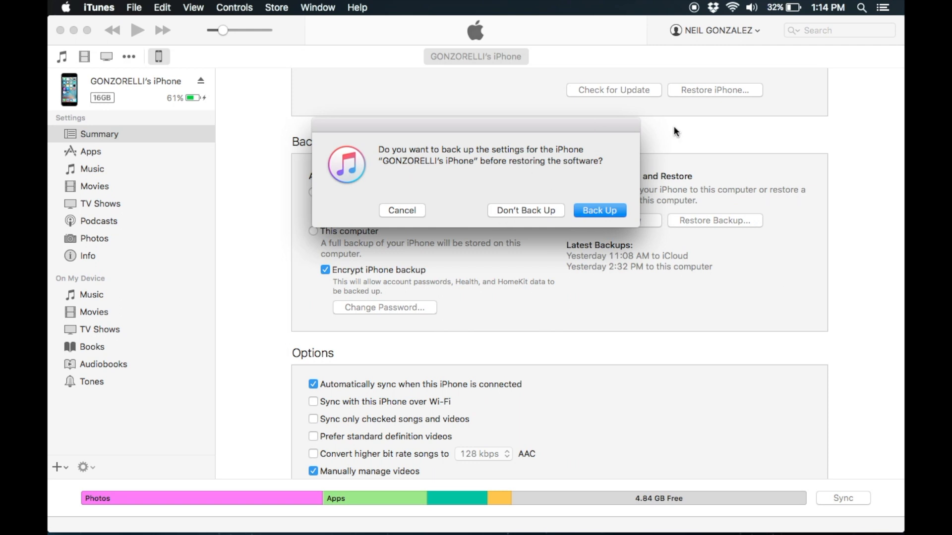
mouse_move(452, 194)
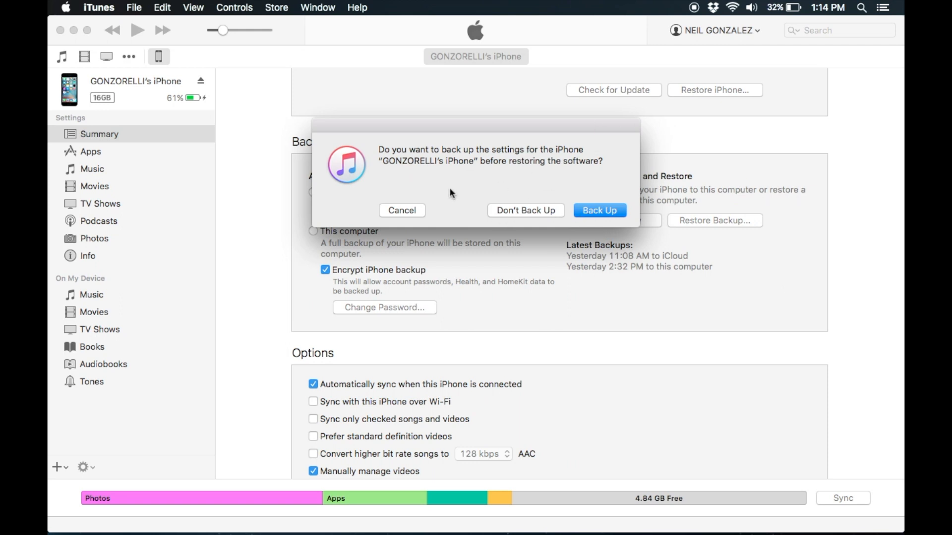
mouse_move(719, 94)
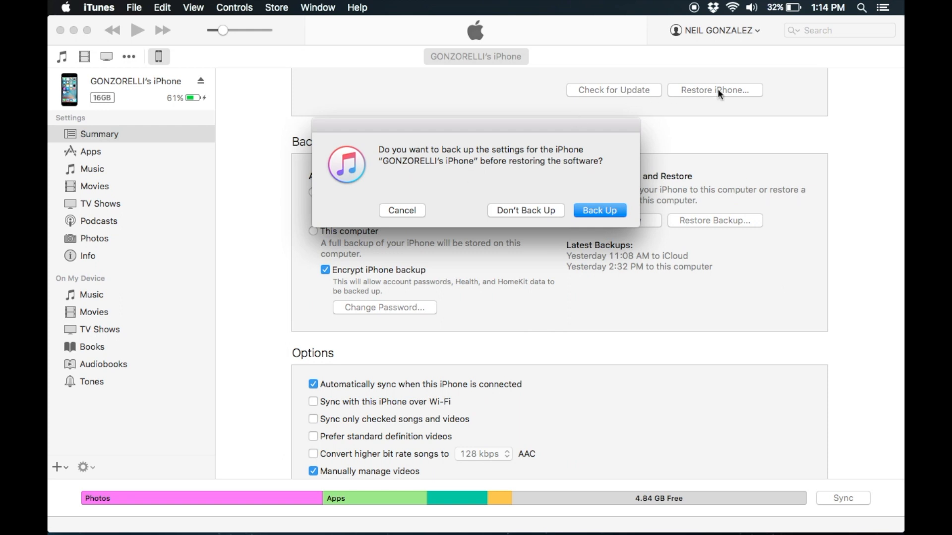
mouse_move(525, 182)
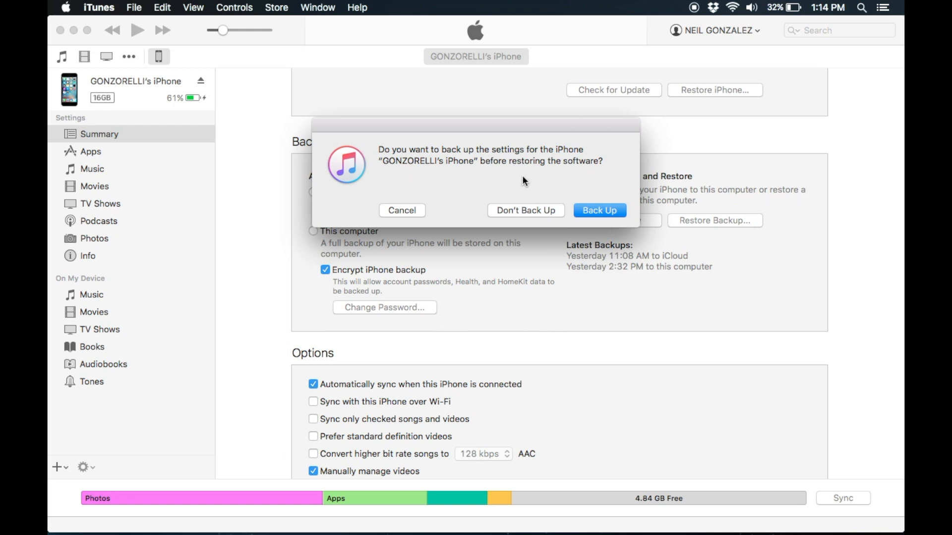
mouse_move(485, 209)
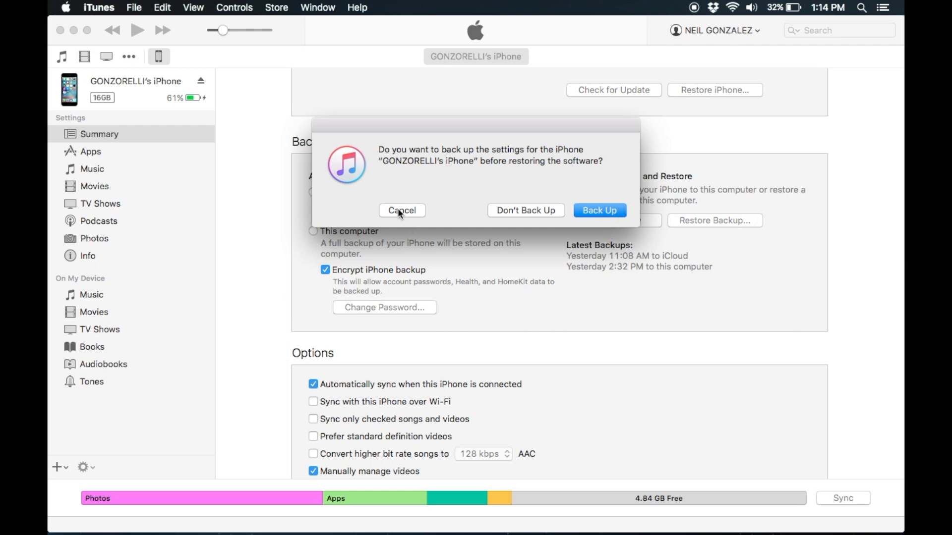
left_click(525, 210)
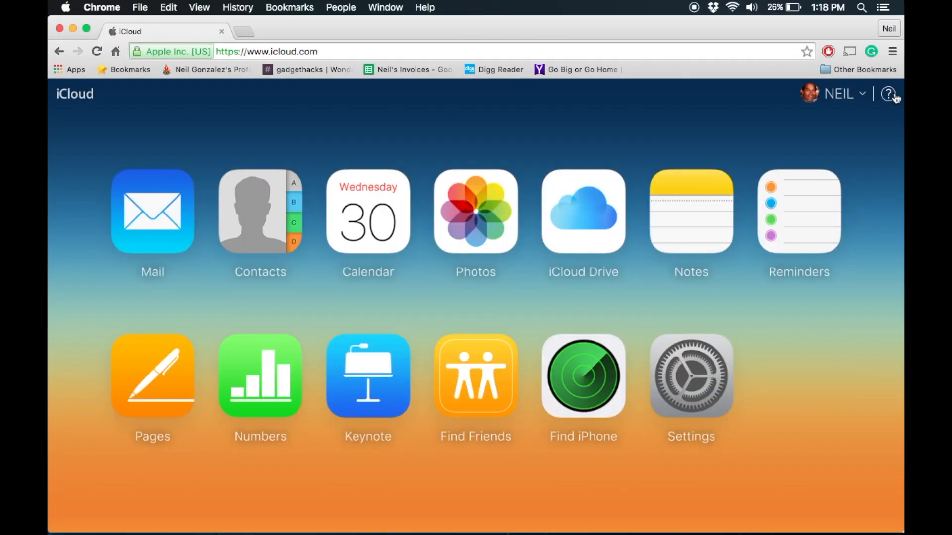
Launch Find My iPhone on icloud.com and wait for the device map to load
left_click(581, 374)
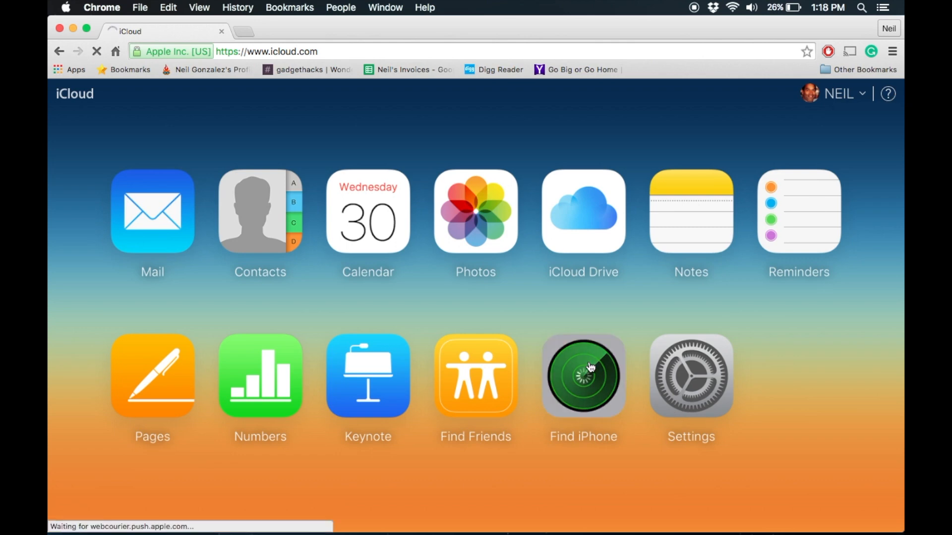
left_click(582, 375)
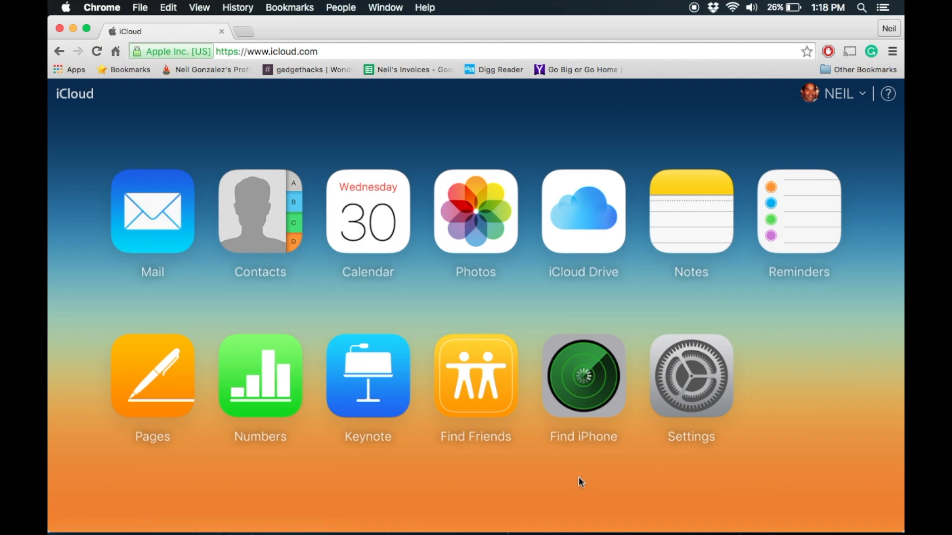
left_click(582, 375)
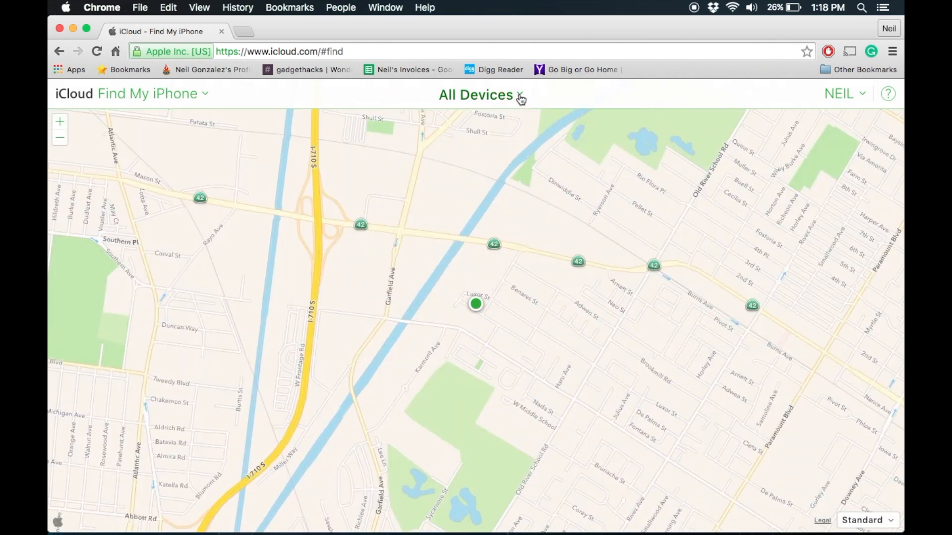
Select the locked iPhone from All Devices and begin Erase iPhone remotely
left_click(480, 96)
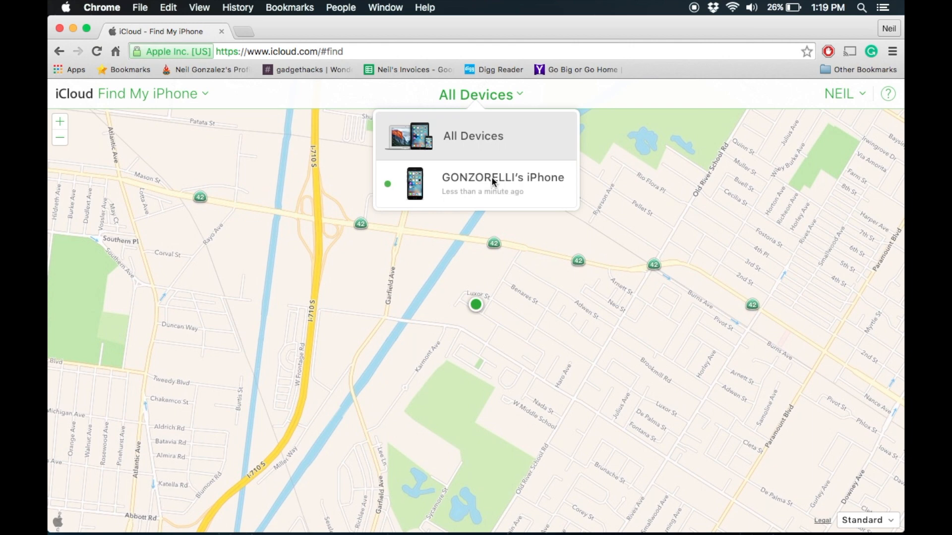
left_click(502, 183)
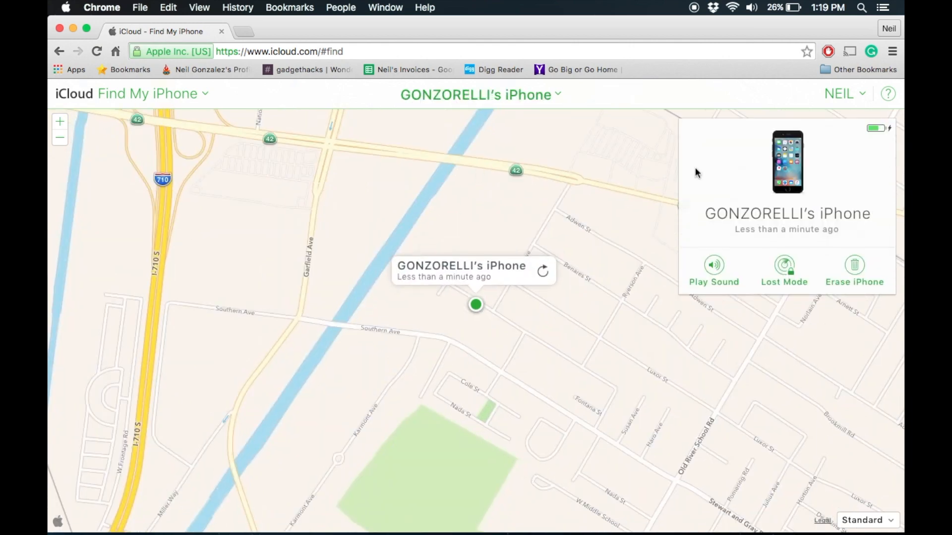
mouse_move(854, 266)
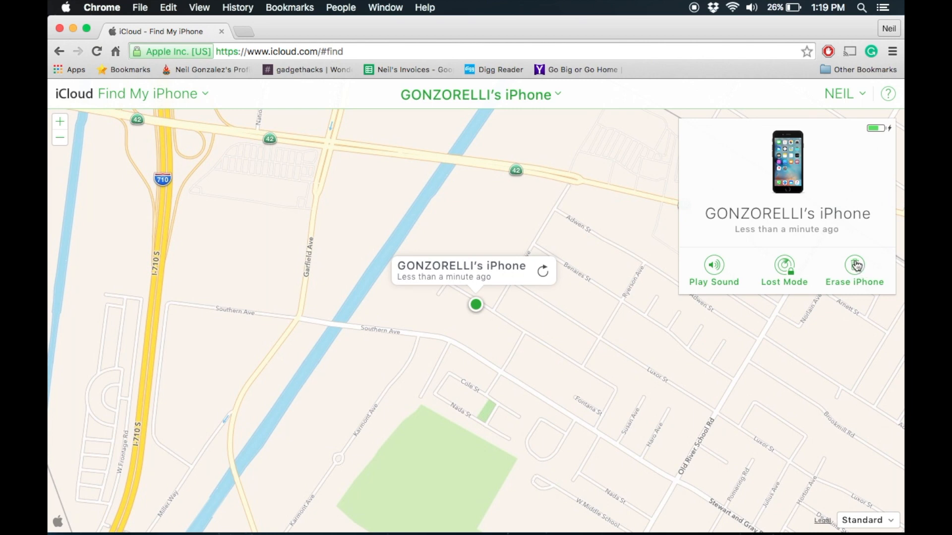
left_click(854, 267)
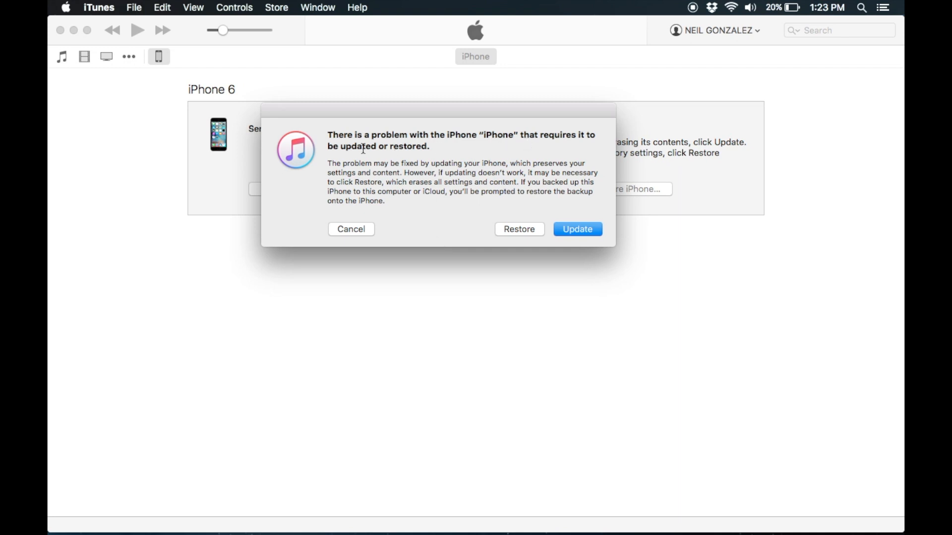
mouse_move(518, 229)
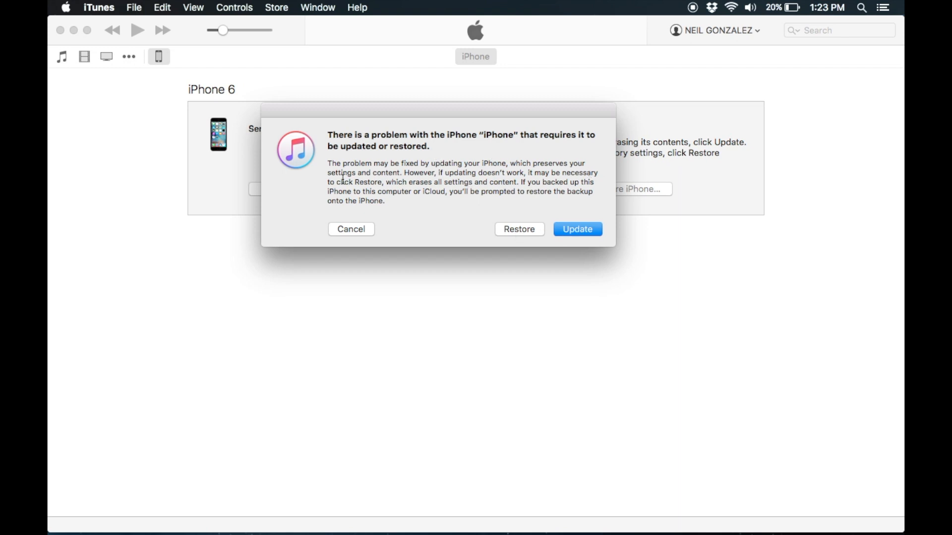
mouse_move(429, 237)
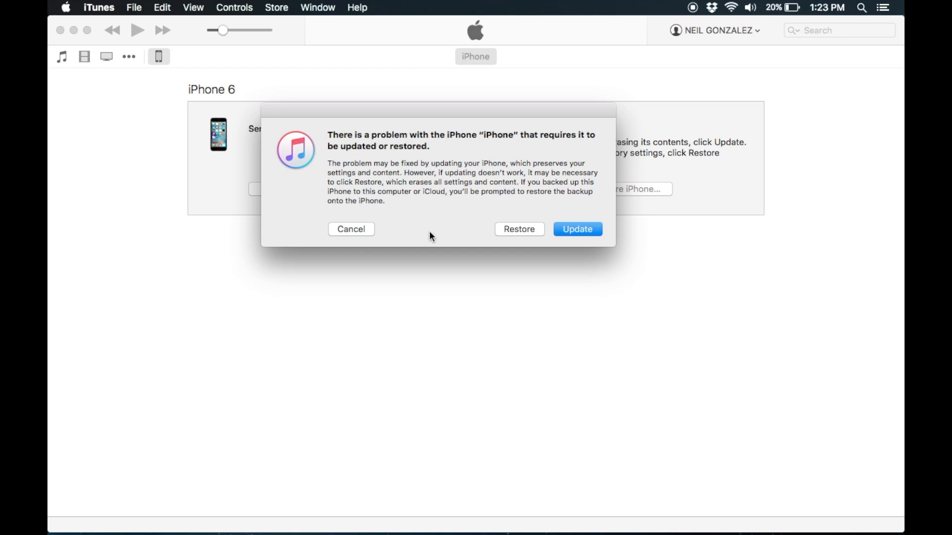
mouse_move(495, 108)
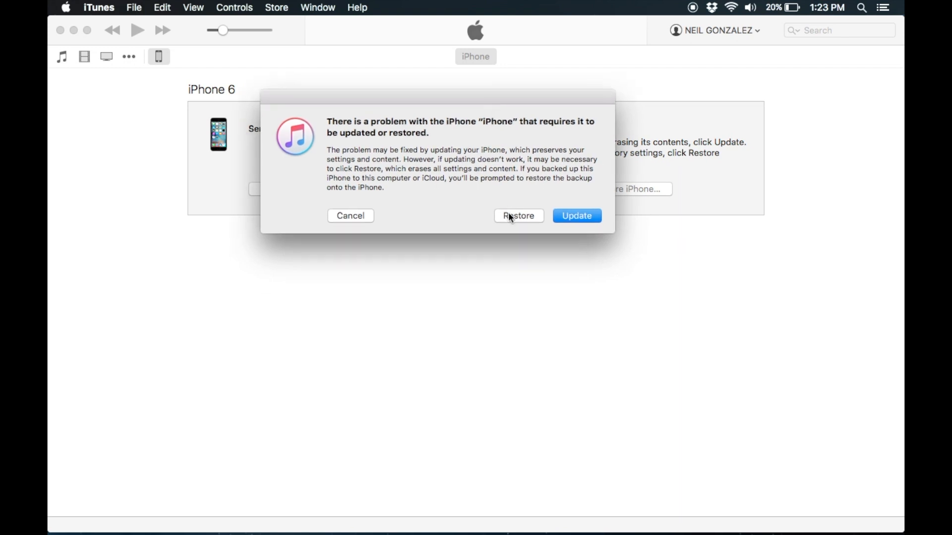
Choose Restore for the recovery-mode iPhone and confirm Restore and Update to wipe it
left_click(518, 215)
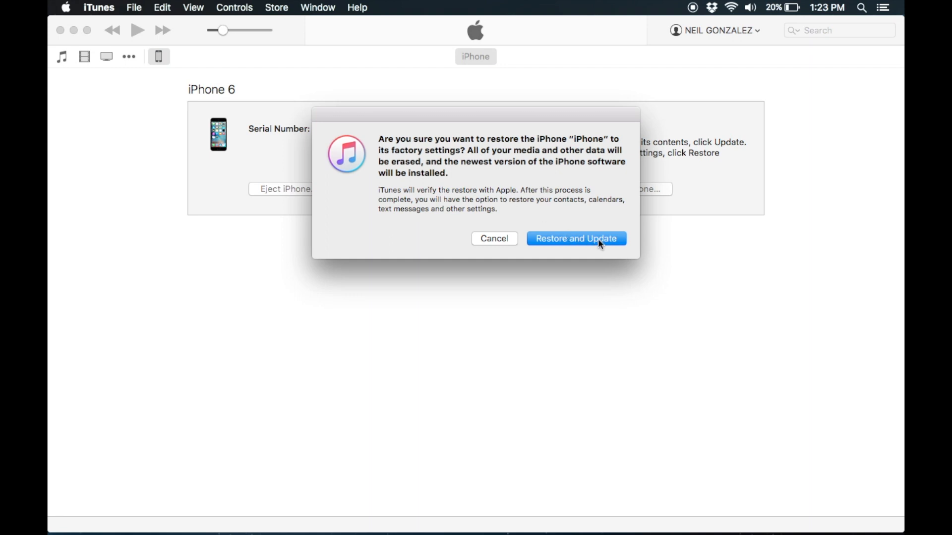
mouse_move(575, 239)
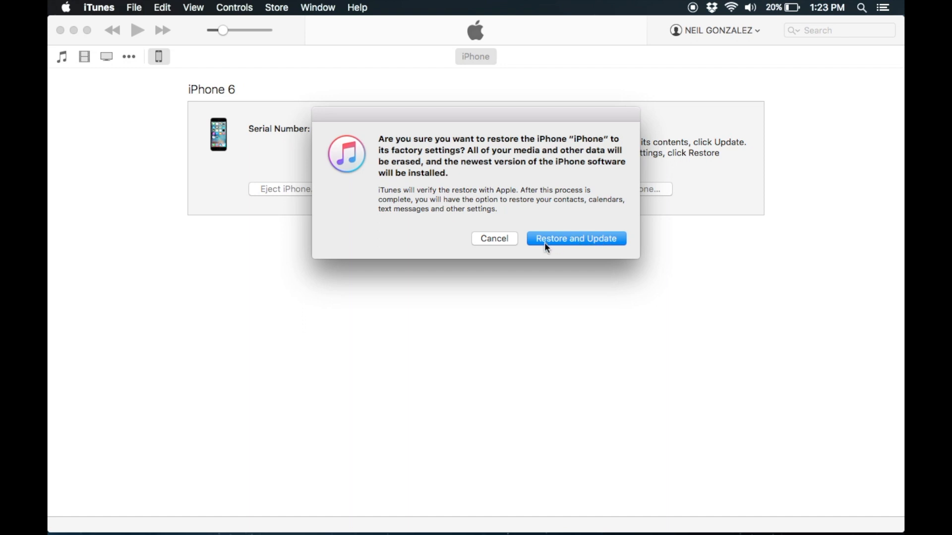
mouse_move(582, 239)
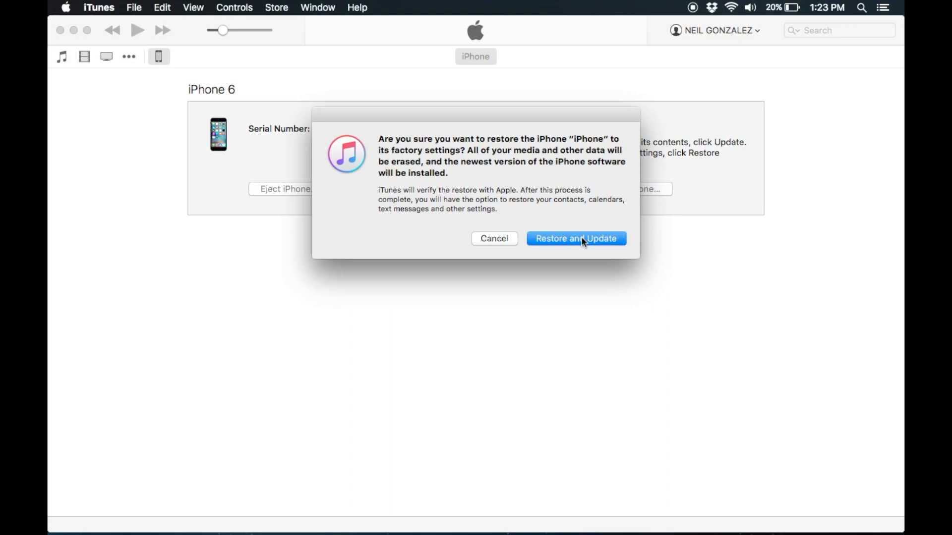
left_click(575, 238)
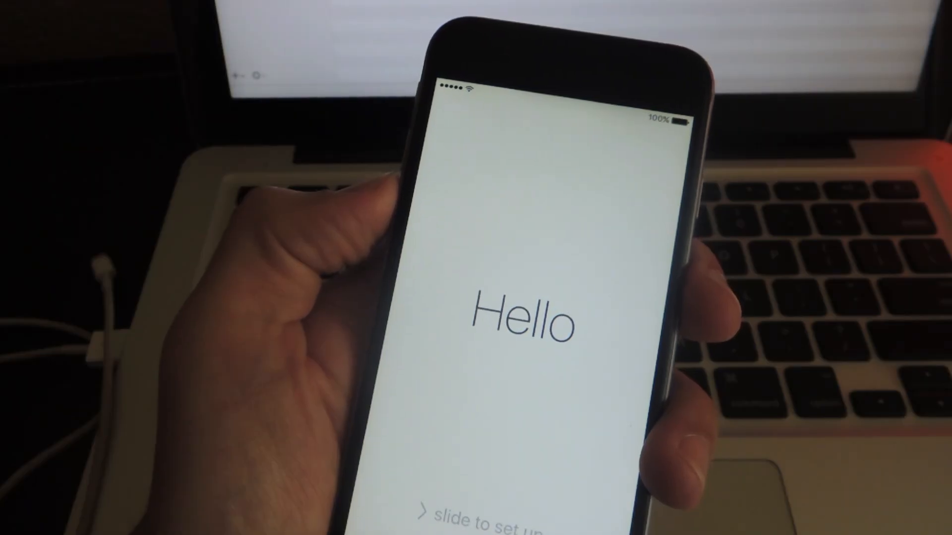